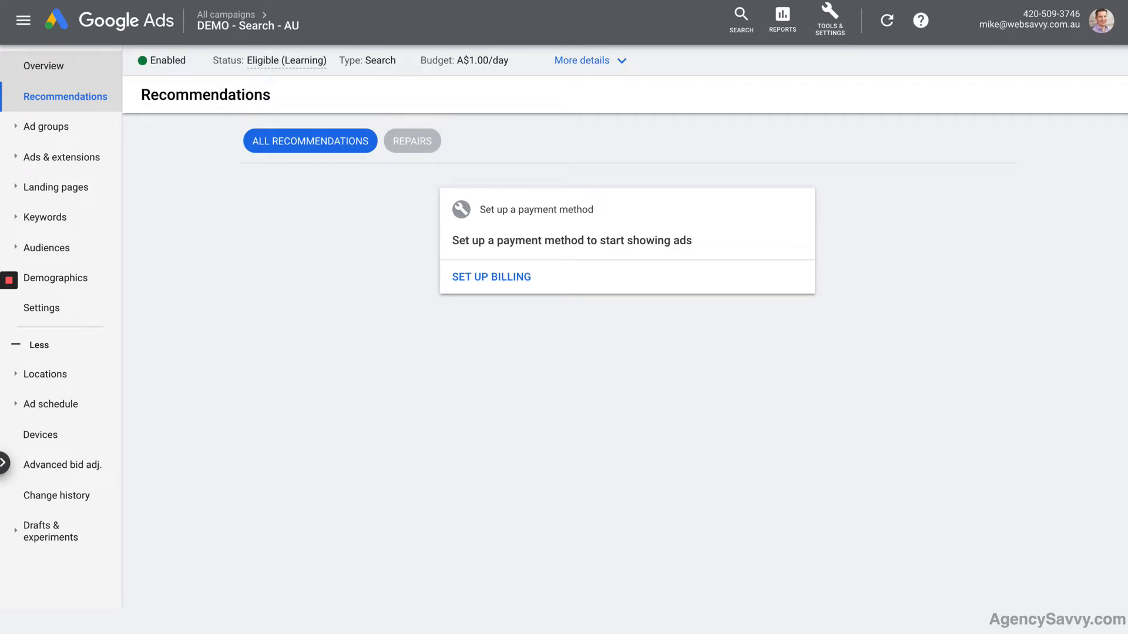
- Show the Recommendations page, listing only the payment-method setup prompt
{"action": "left_click", "coordinate": [46, 127]}
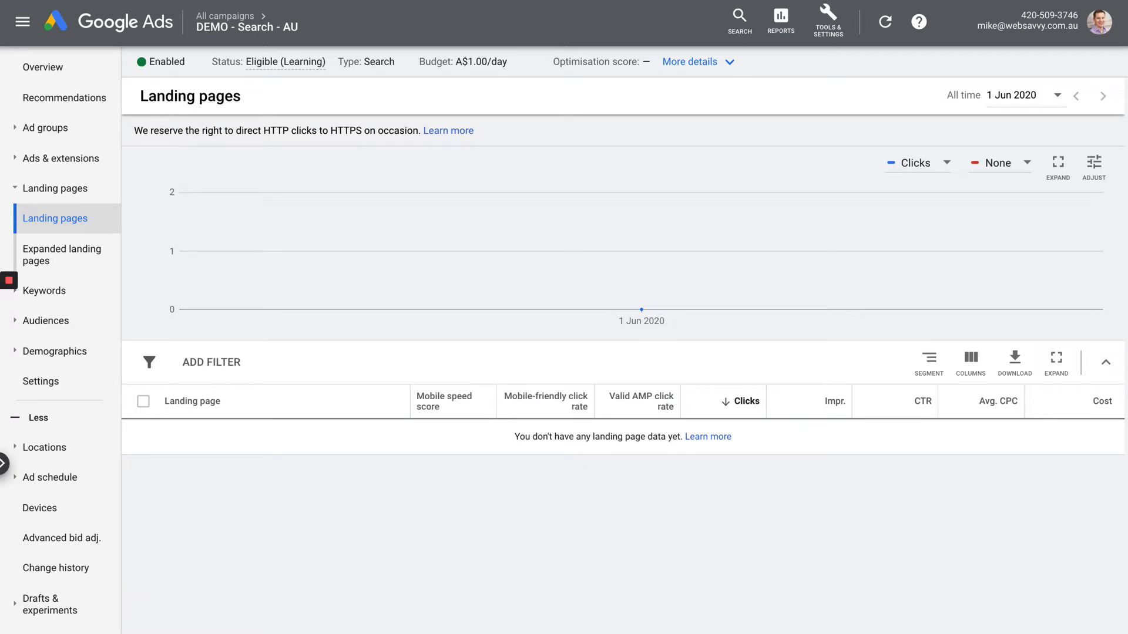
- Show Search Keywords, listing exact-match [websavvy] in ad group websavvy
{"action": "left_click", "coordinate": [44, 290]}
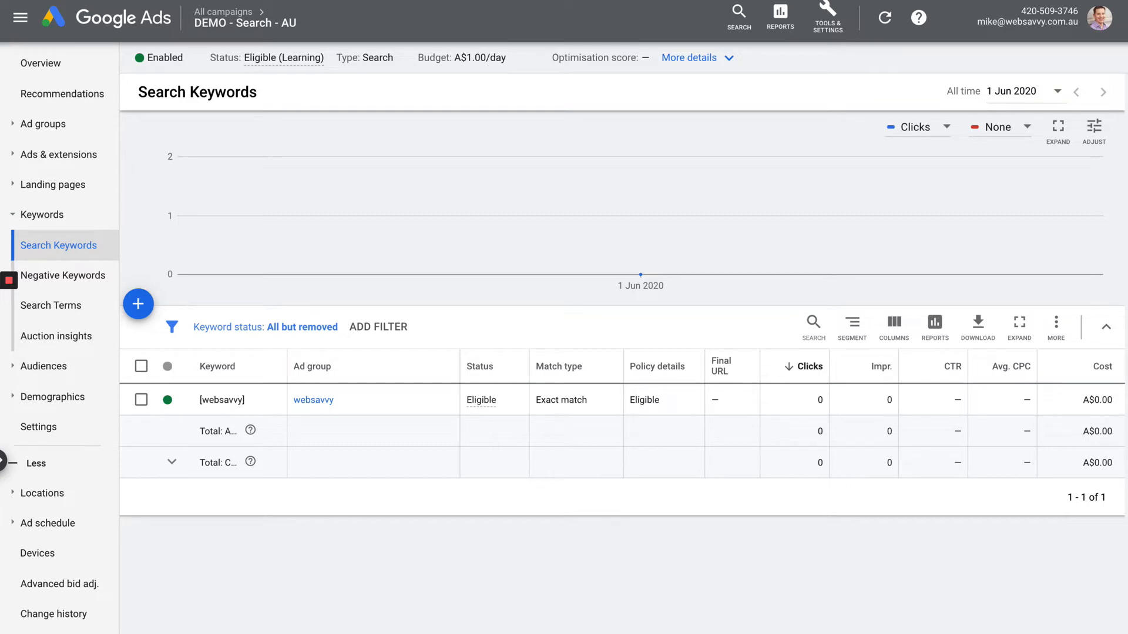
- Show the Audiences report, which has no audiences added yet
{"action": "left_click", "coordinate": [44, 247]}
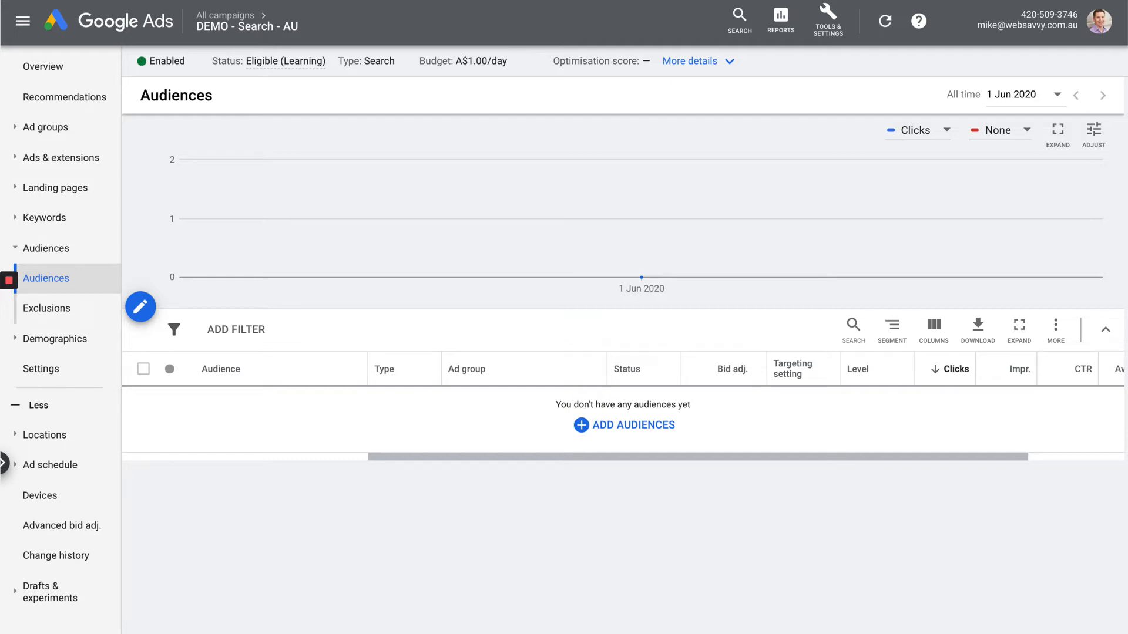
{"action": "left_click", "coordinate": [56, 279]}
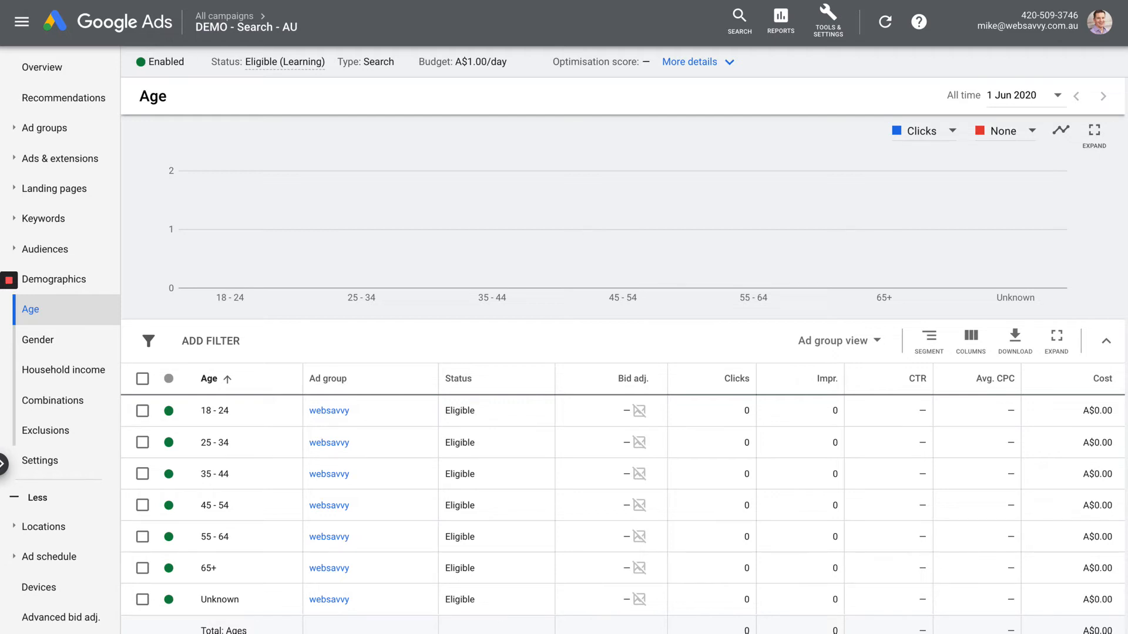
- Show the advanced bid adjustments Interactions report listing Calls with zero interactions
{"action": "left_click", "coordinate": [40, 460]}
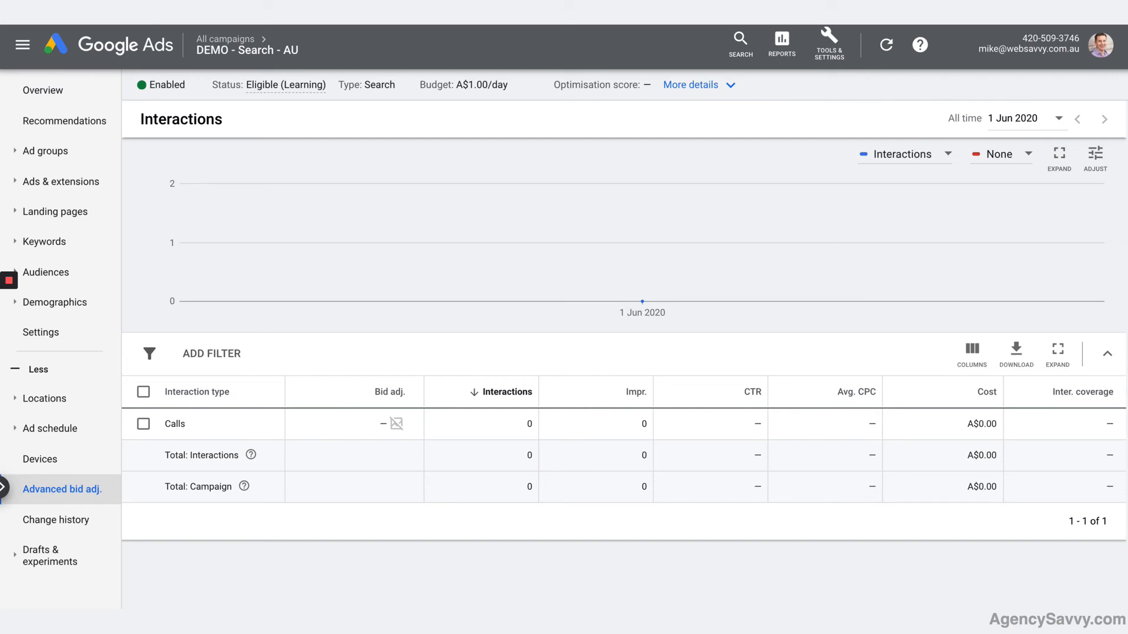
- Show Change history, with no changes for the selected date range
{"action": "left_click", "coordinate": [55, 519]}
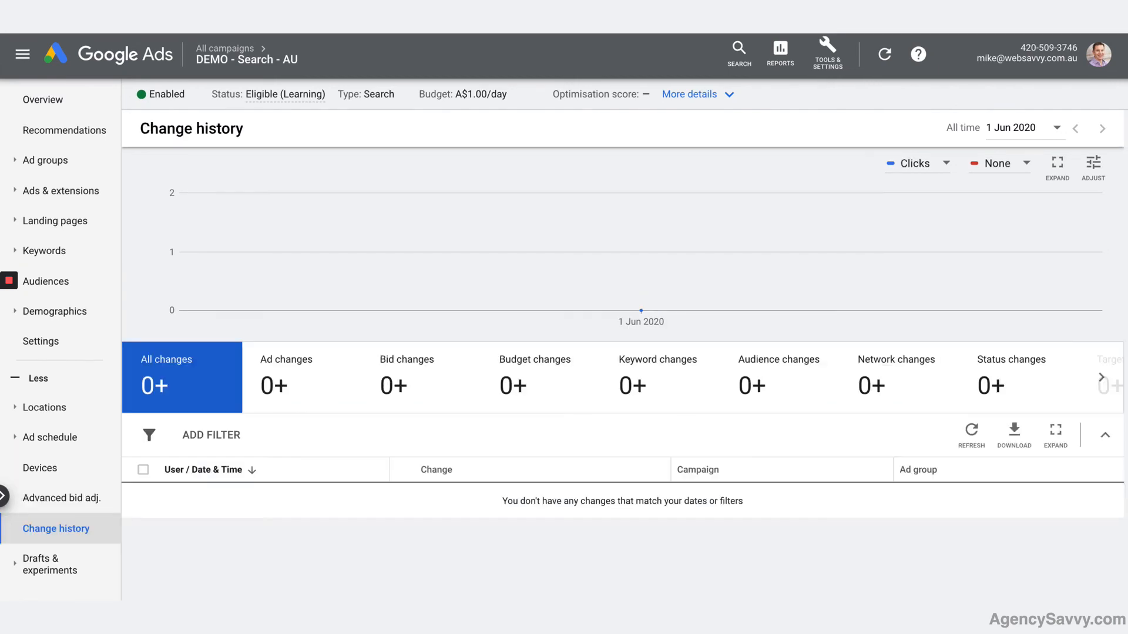